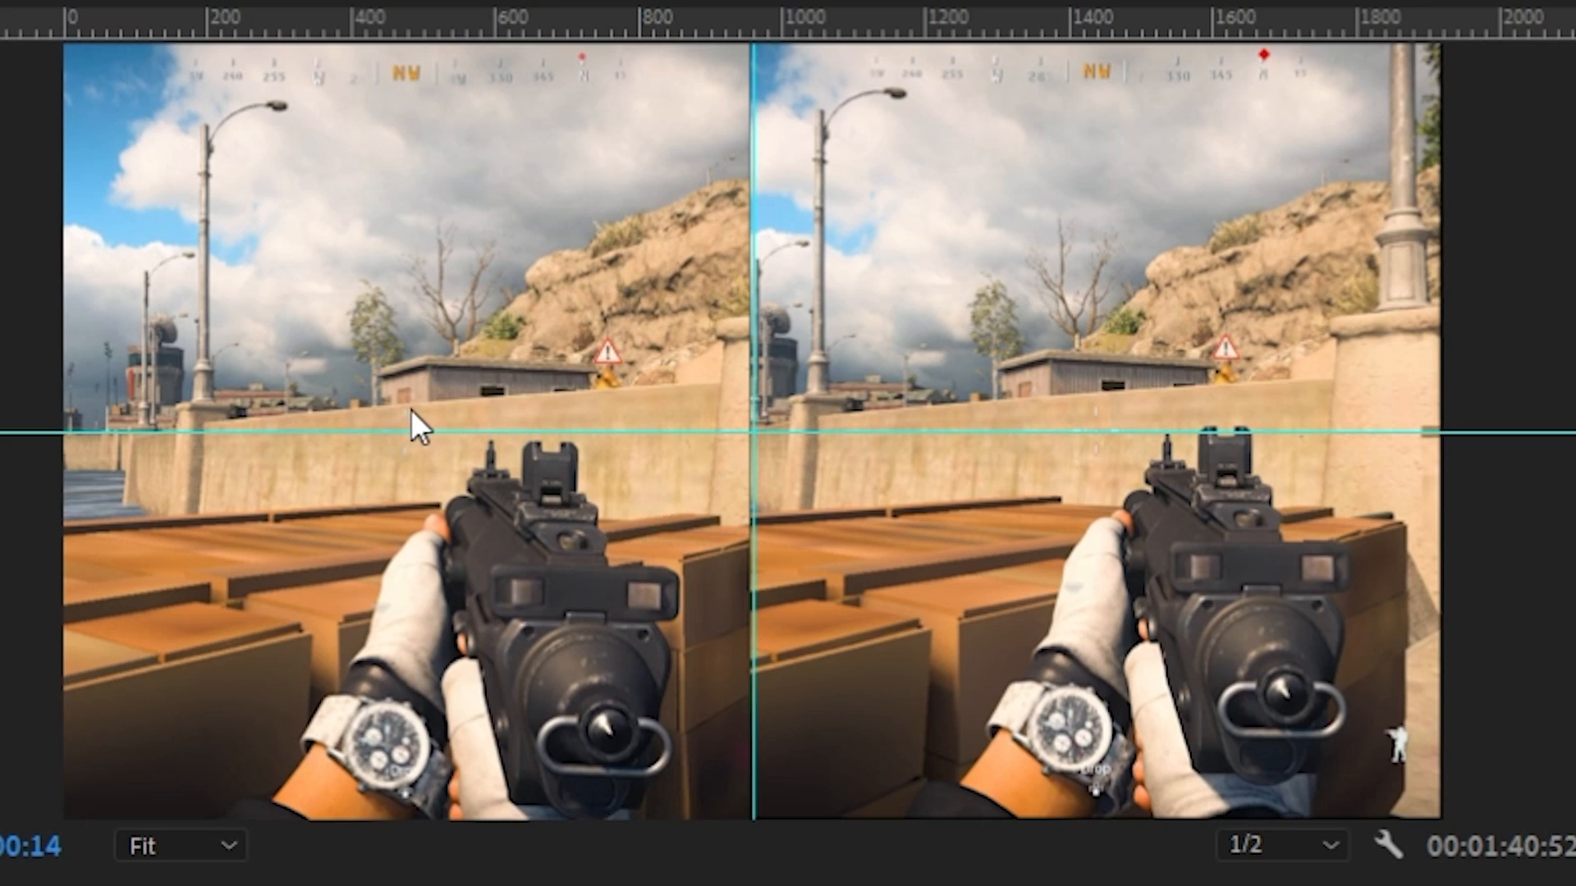
pyautogui.moveTo(385, 439)
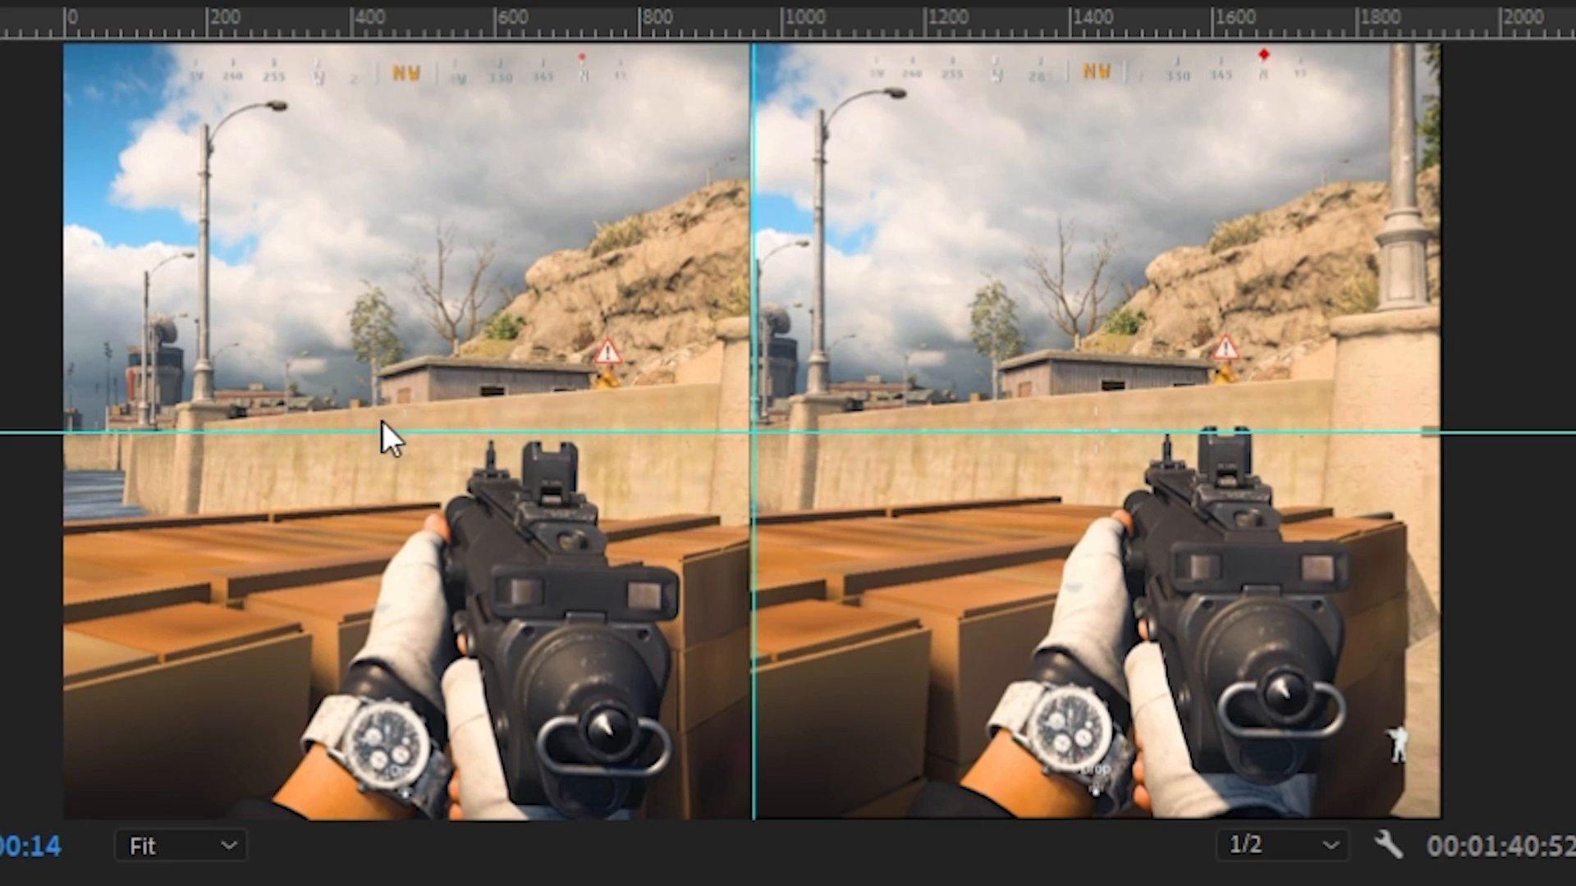
pyautogui.moveTo(1064, 442)
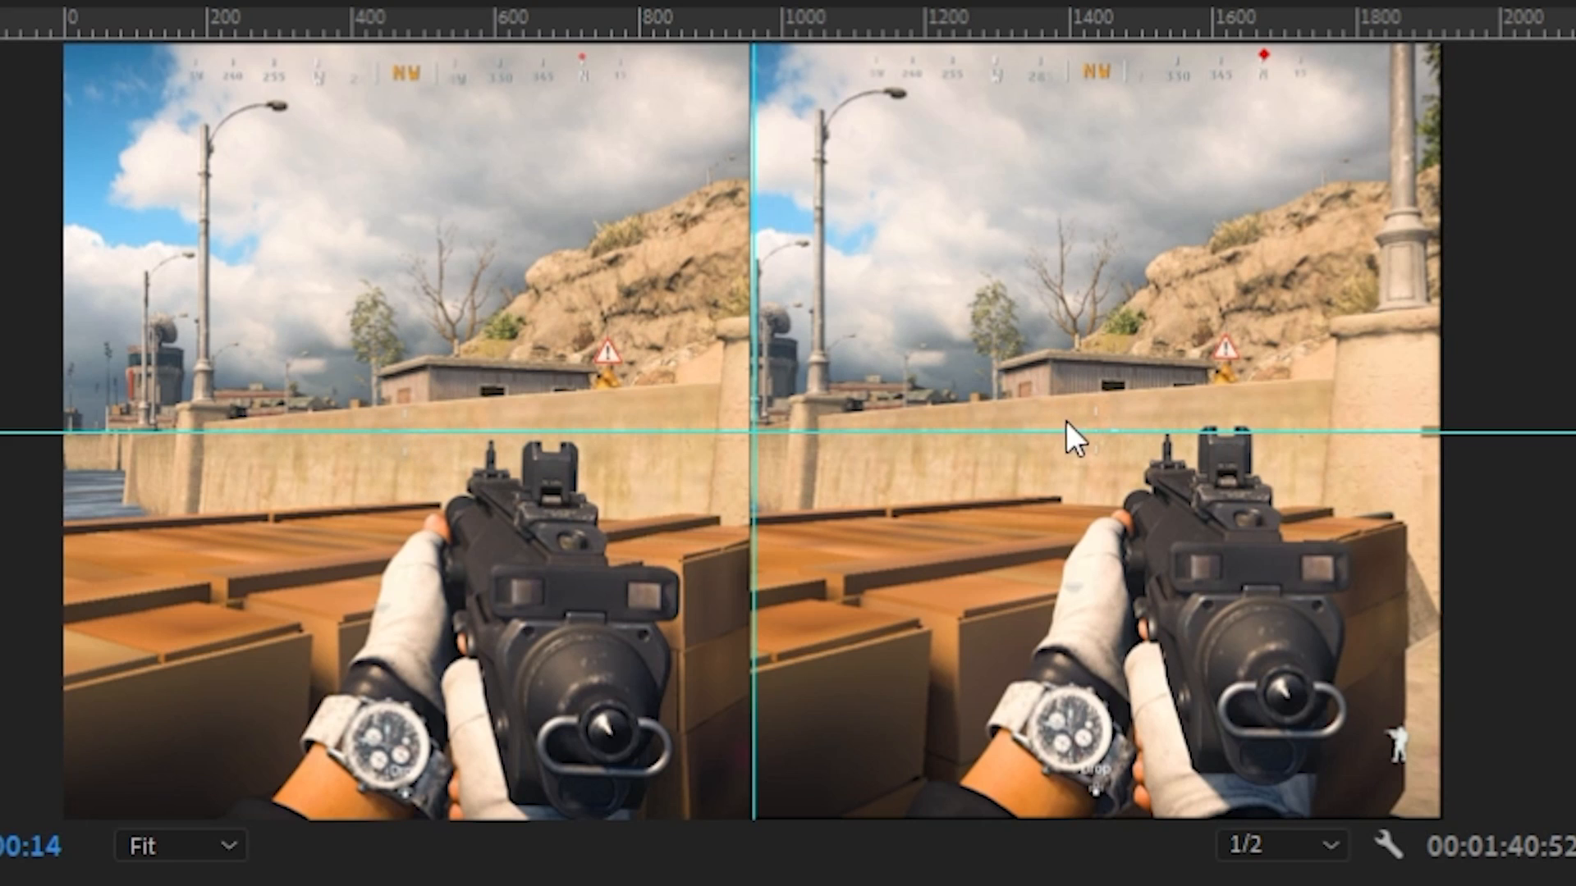
pyautogui.moveTo(1092, 410)
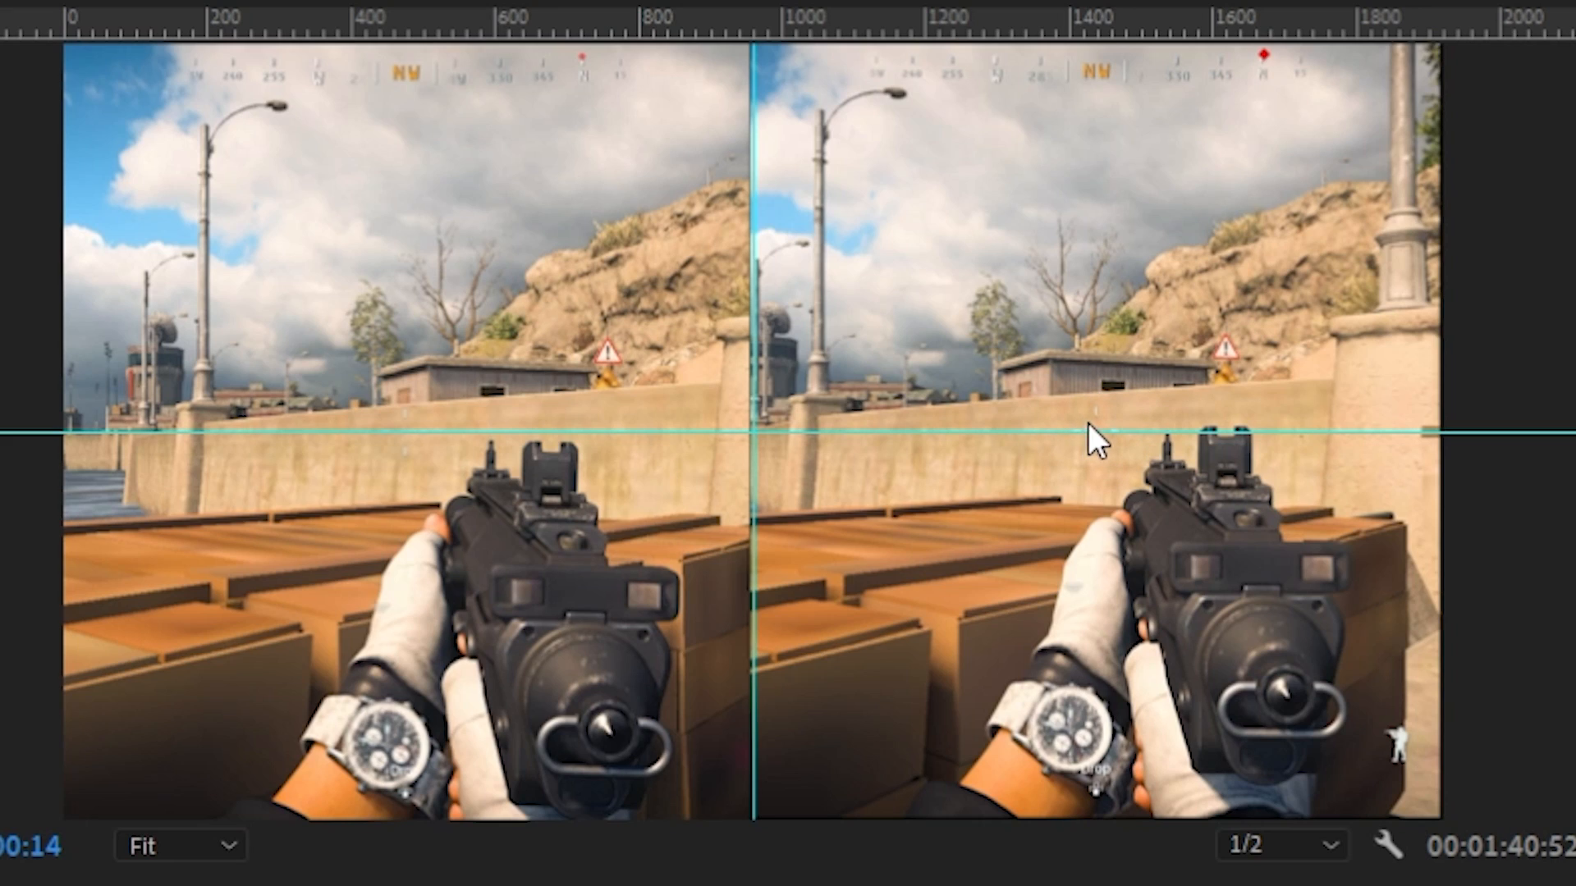
pyautogui.moveTo(1055, 439)
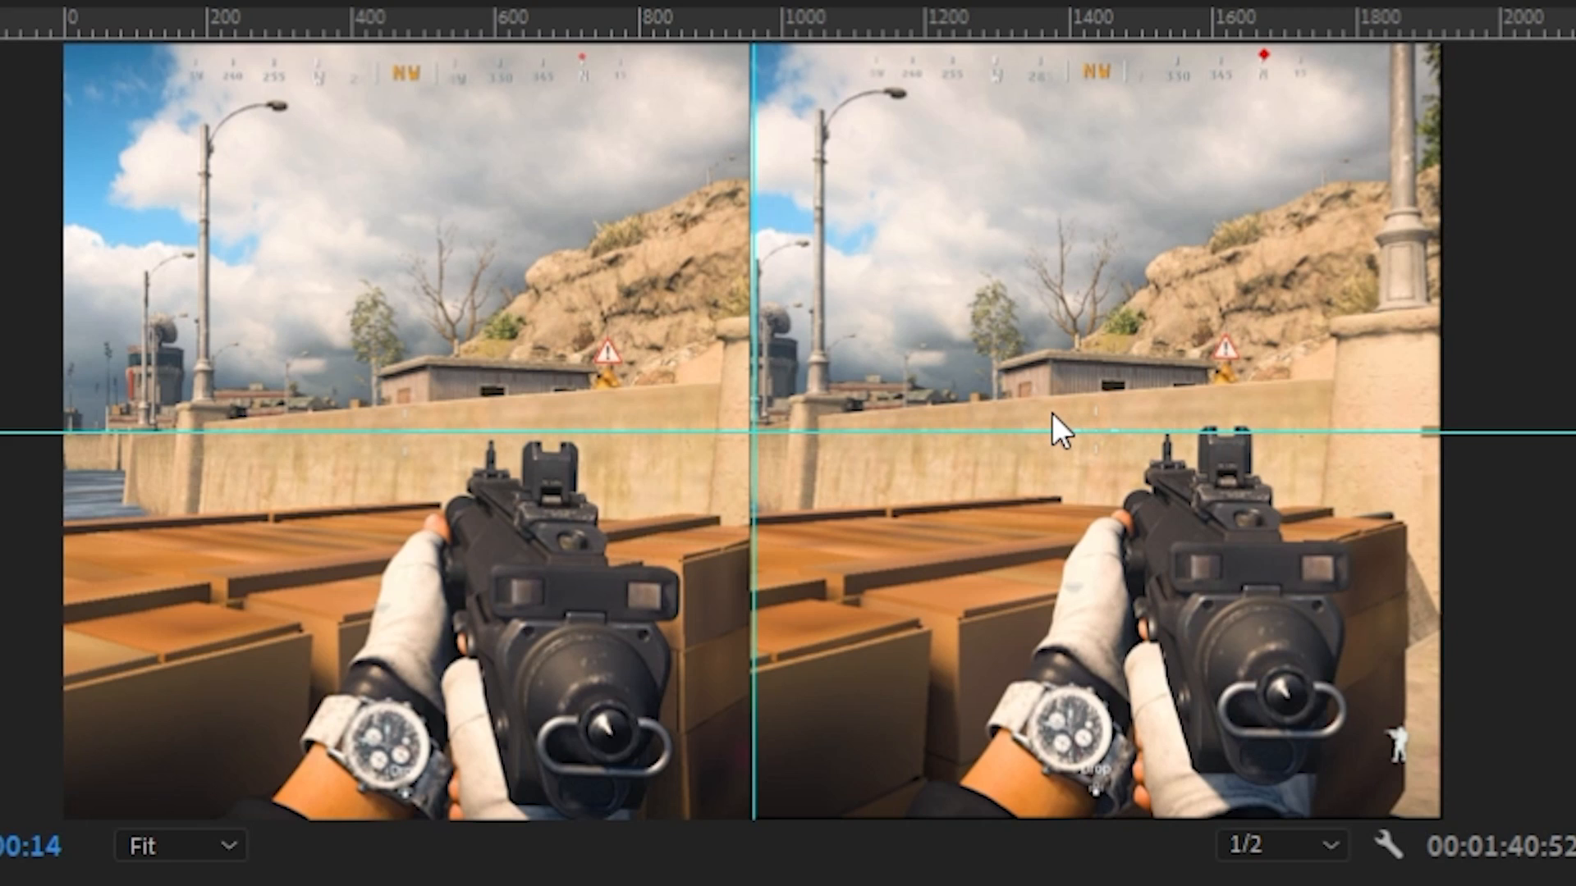
pyautogui.moveTo(1073, 415)
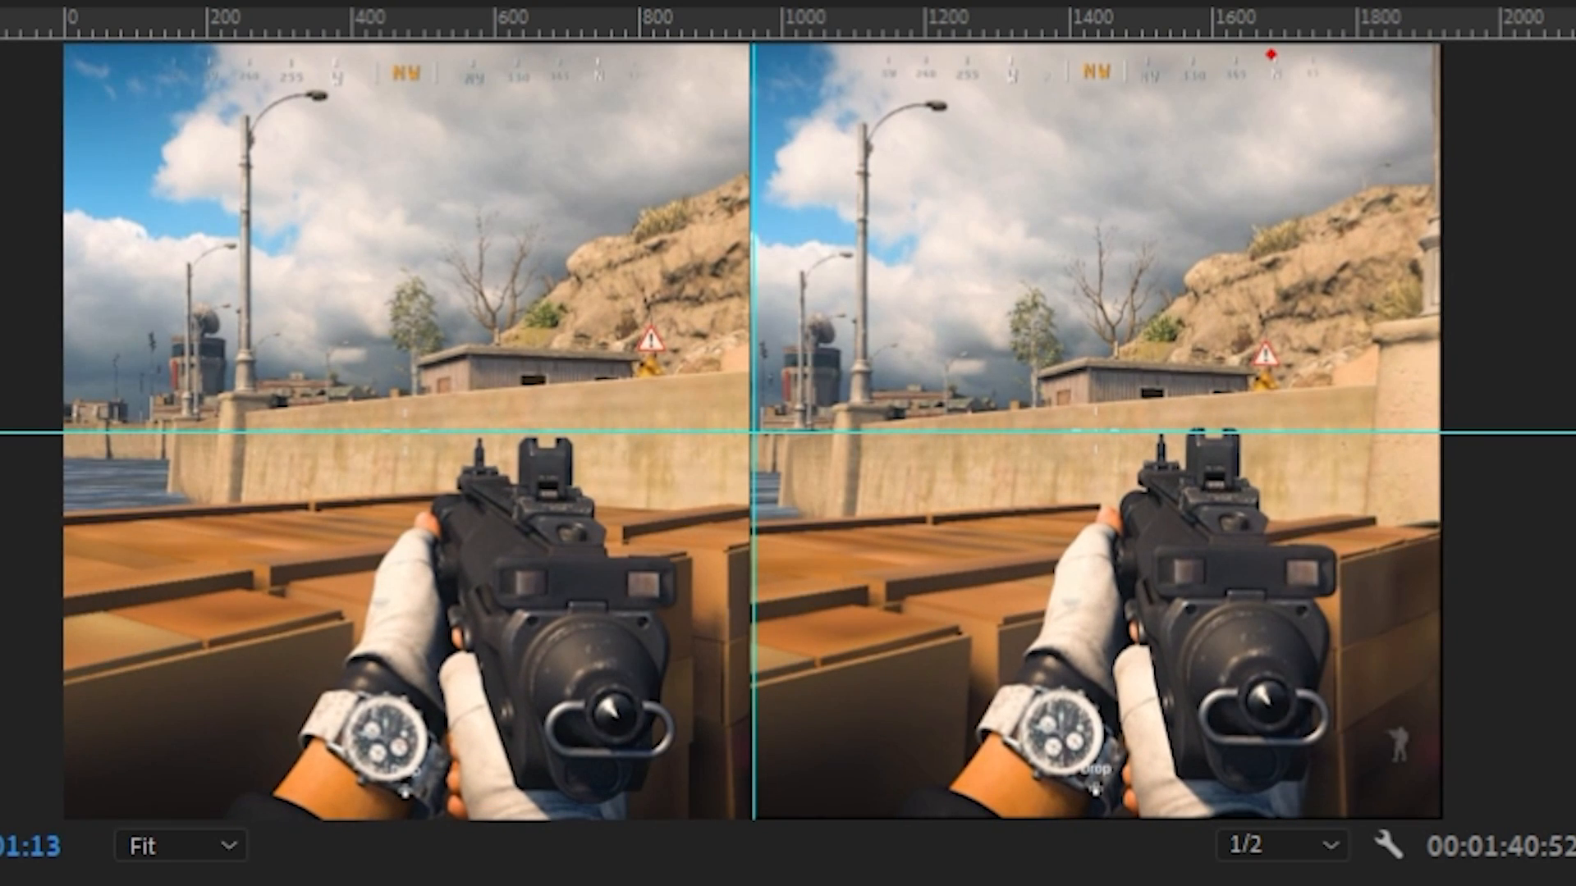
pyautogui.moveTo(441, 414)
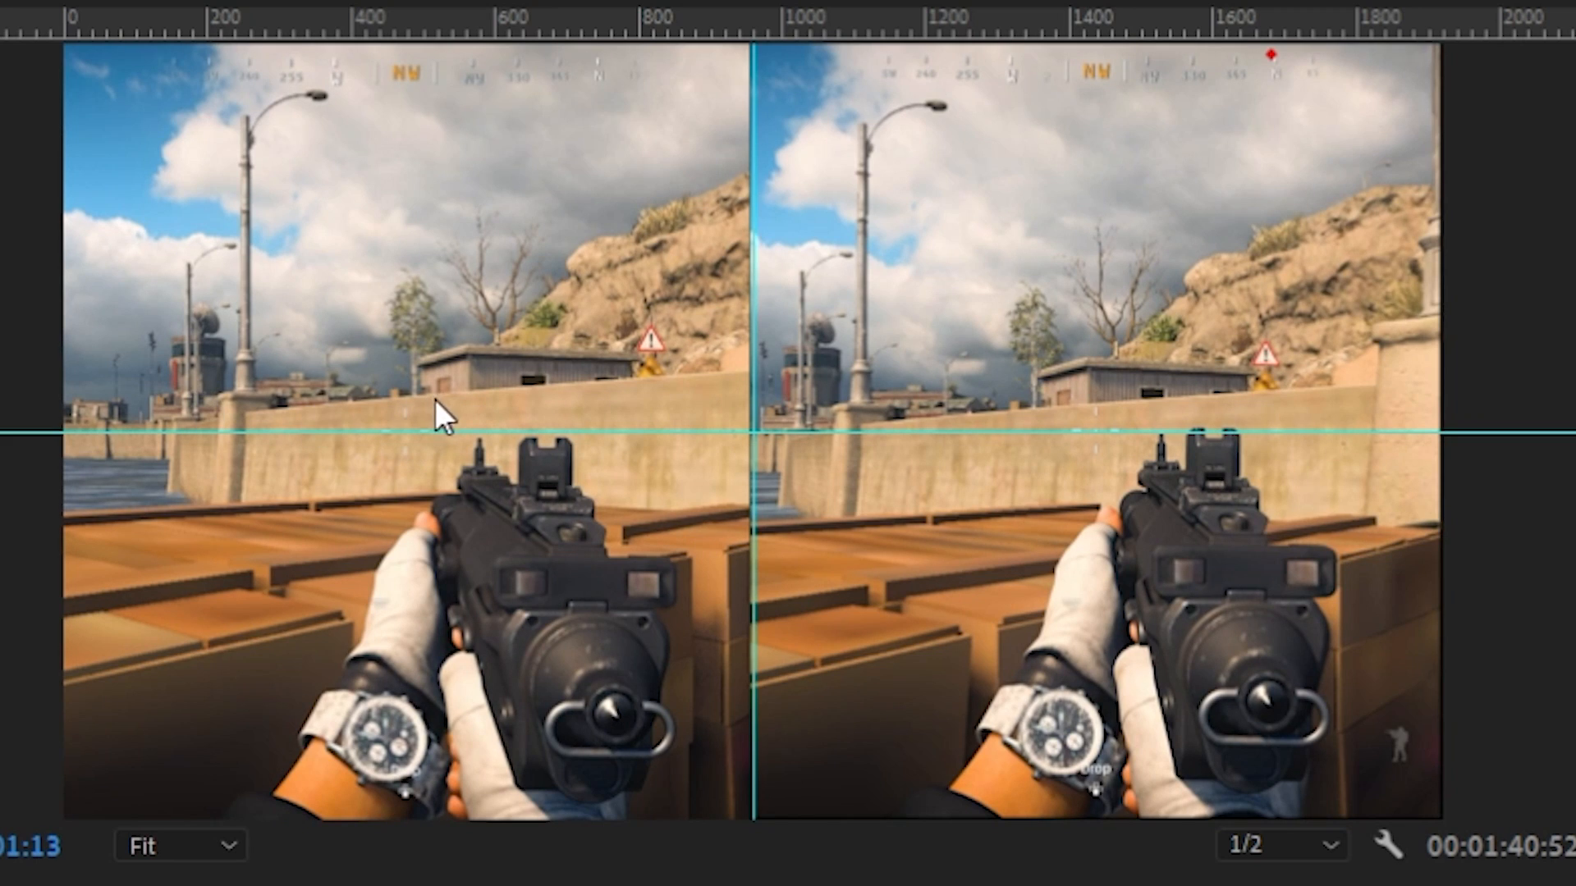
pyautogui.moveTo(435, 430)
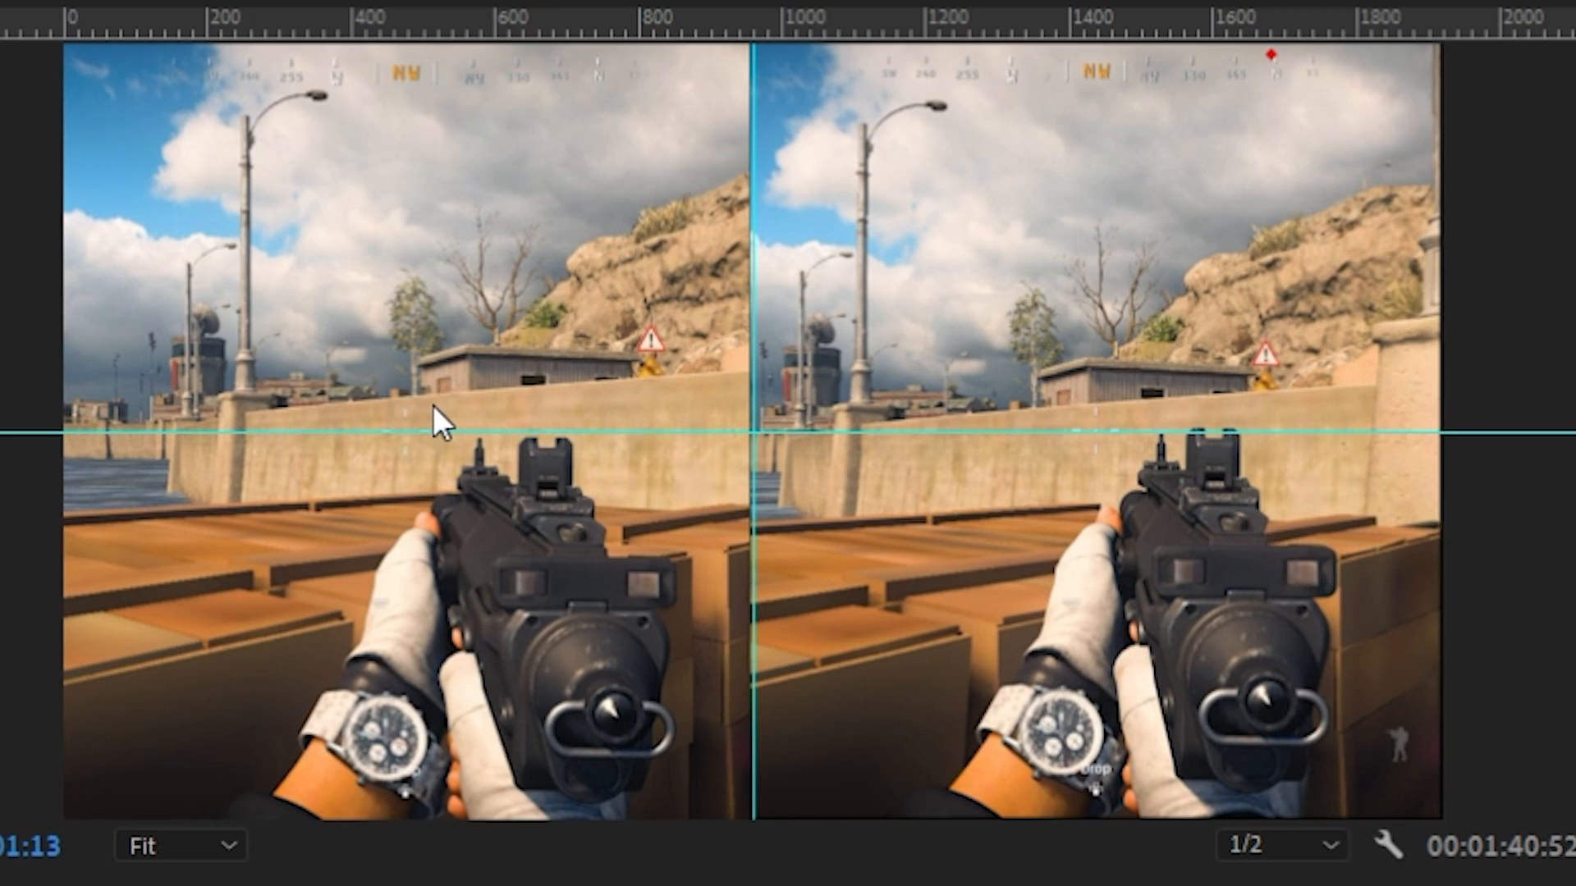
pyautogui.moveTo(353, 513)
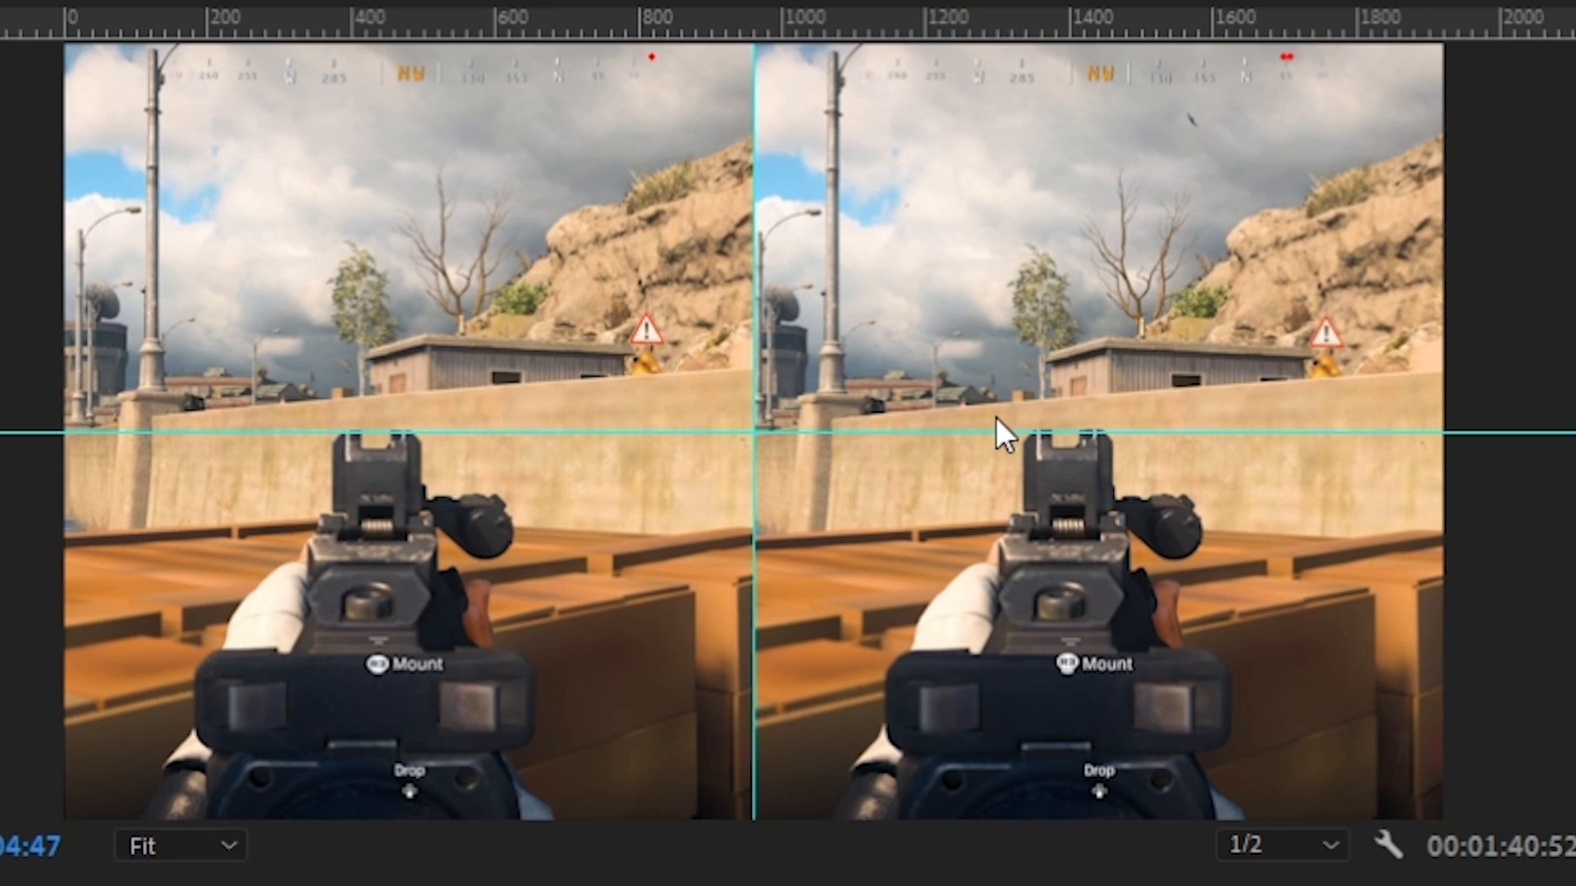
pyautogui.moveTo(1137, 488)
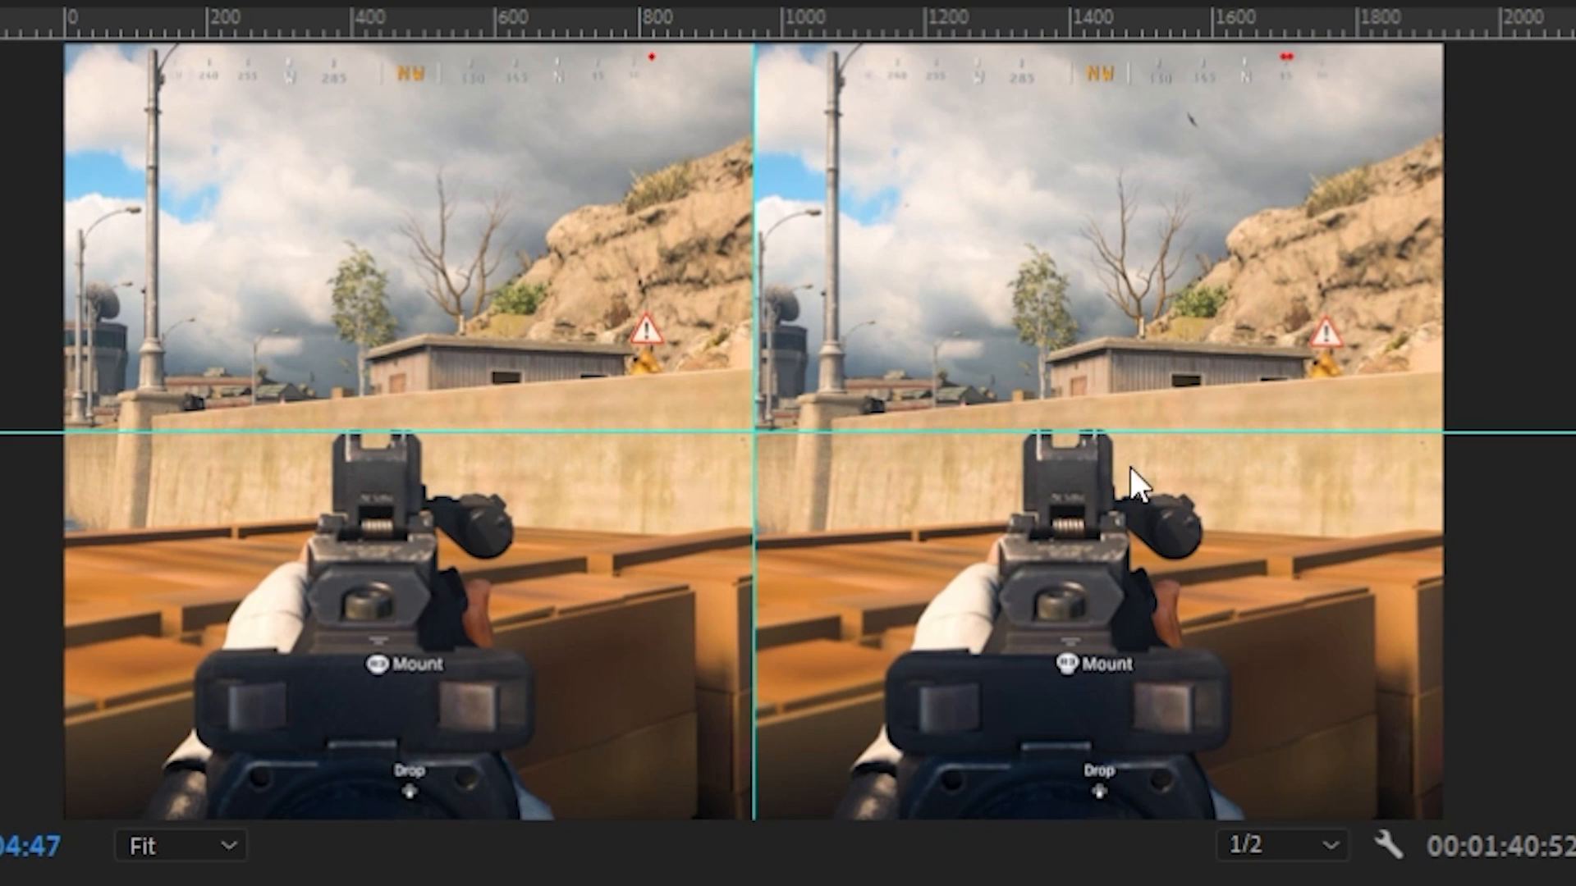
pyautogui.moveTo(472, 255)
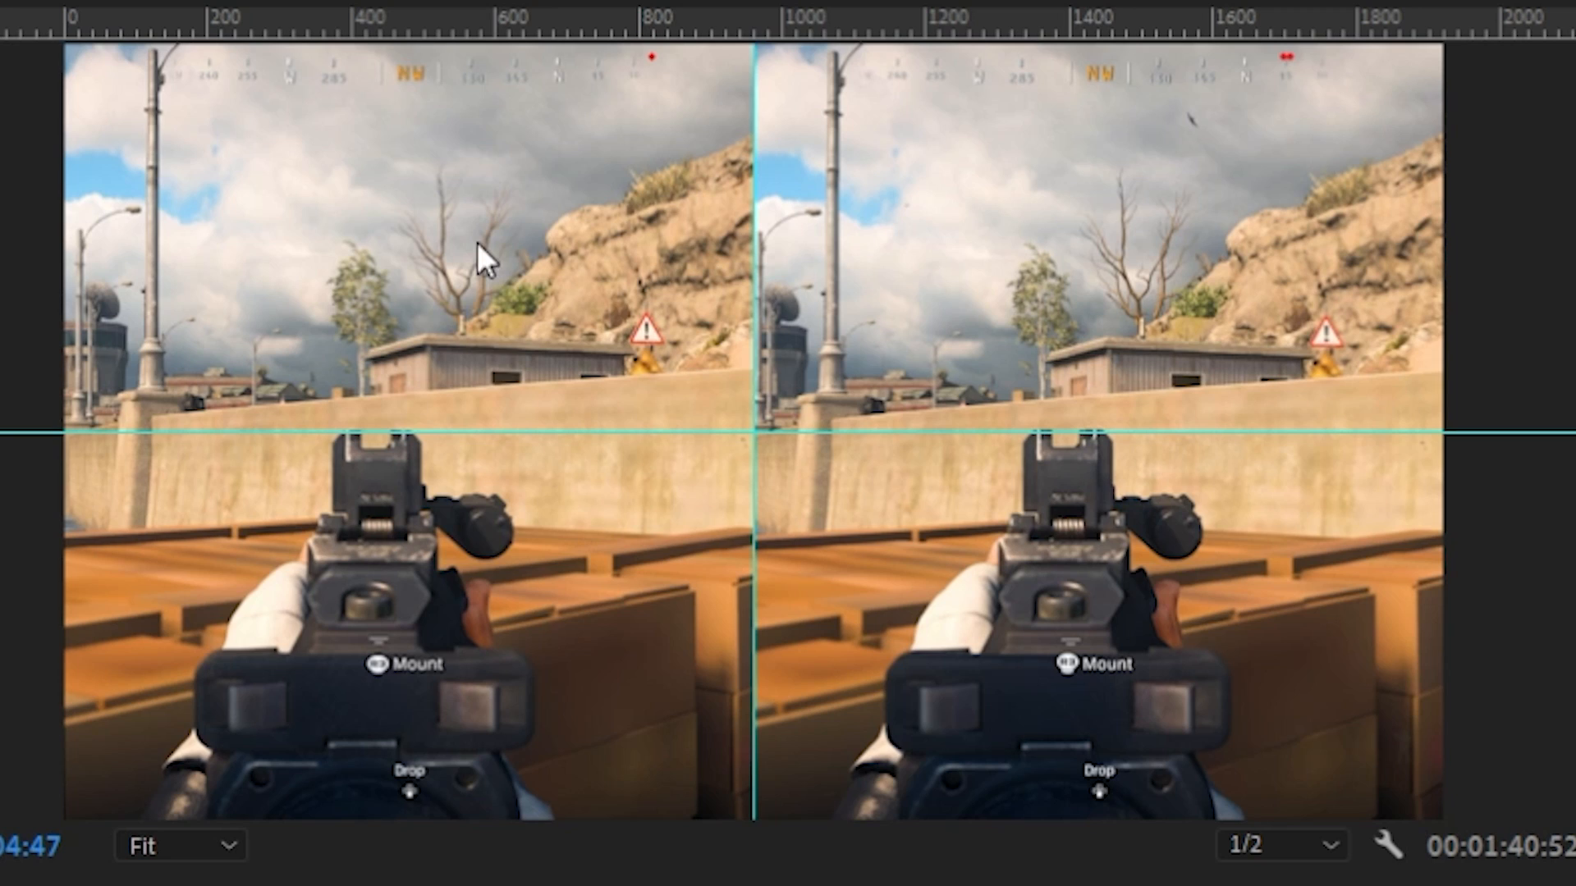
pyautogui.moveTo(1163, 422)
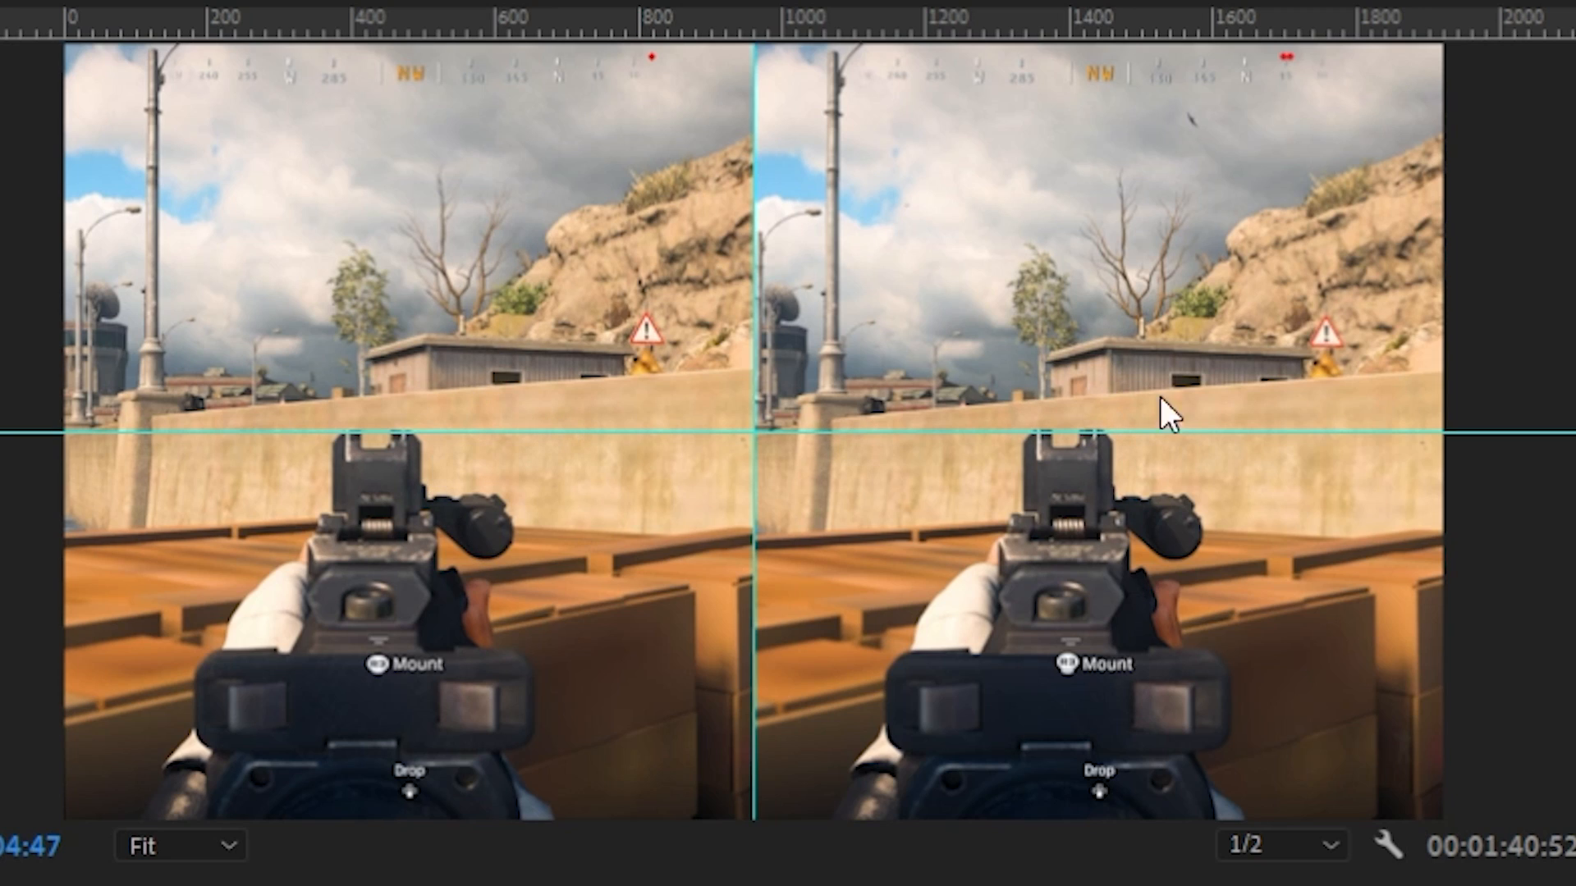
pyautogui.moveTo(1066, 566)
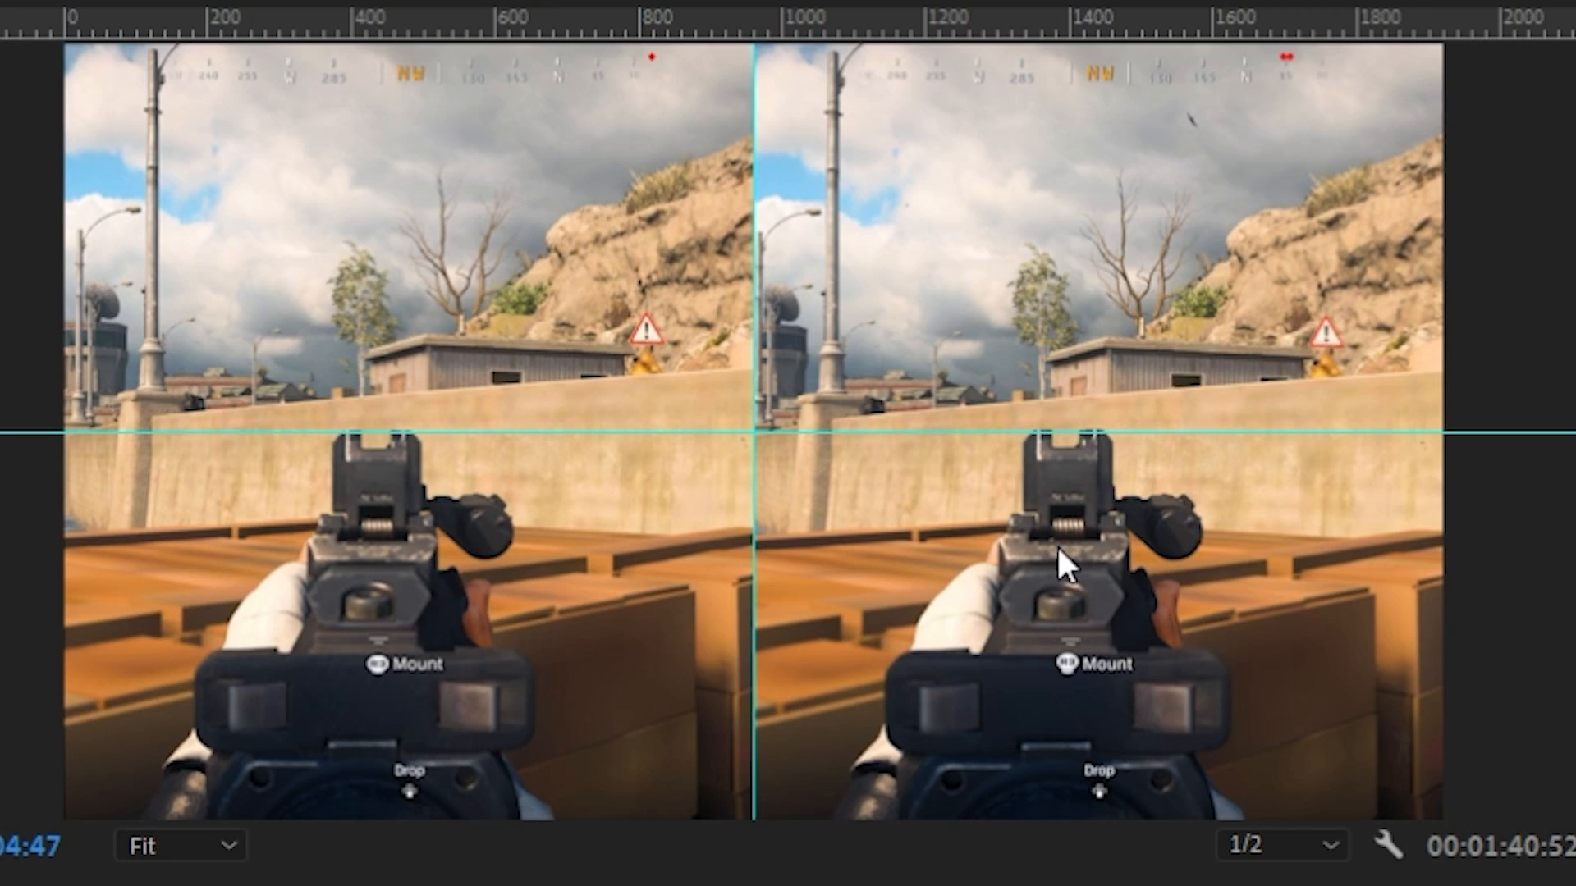
pyautogui.moveTo(335, 493)
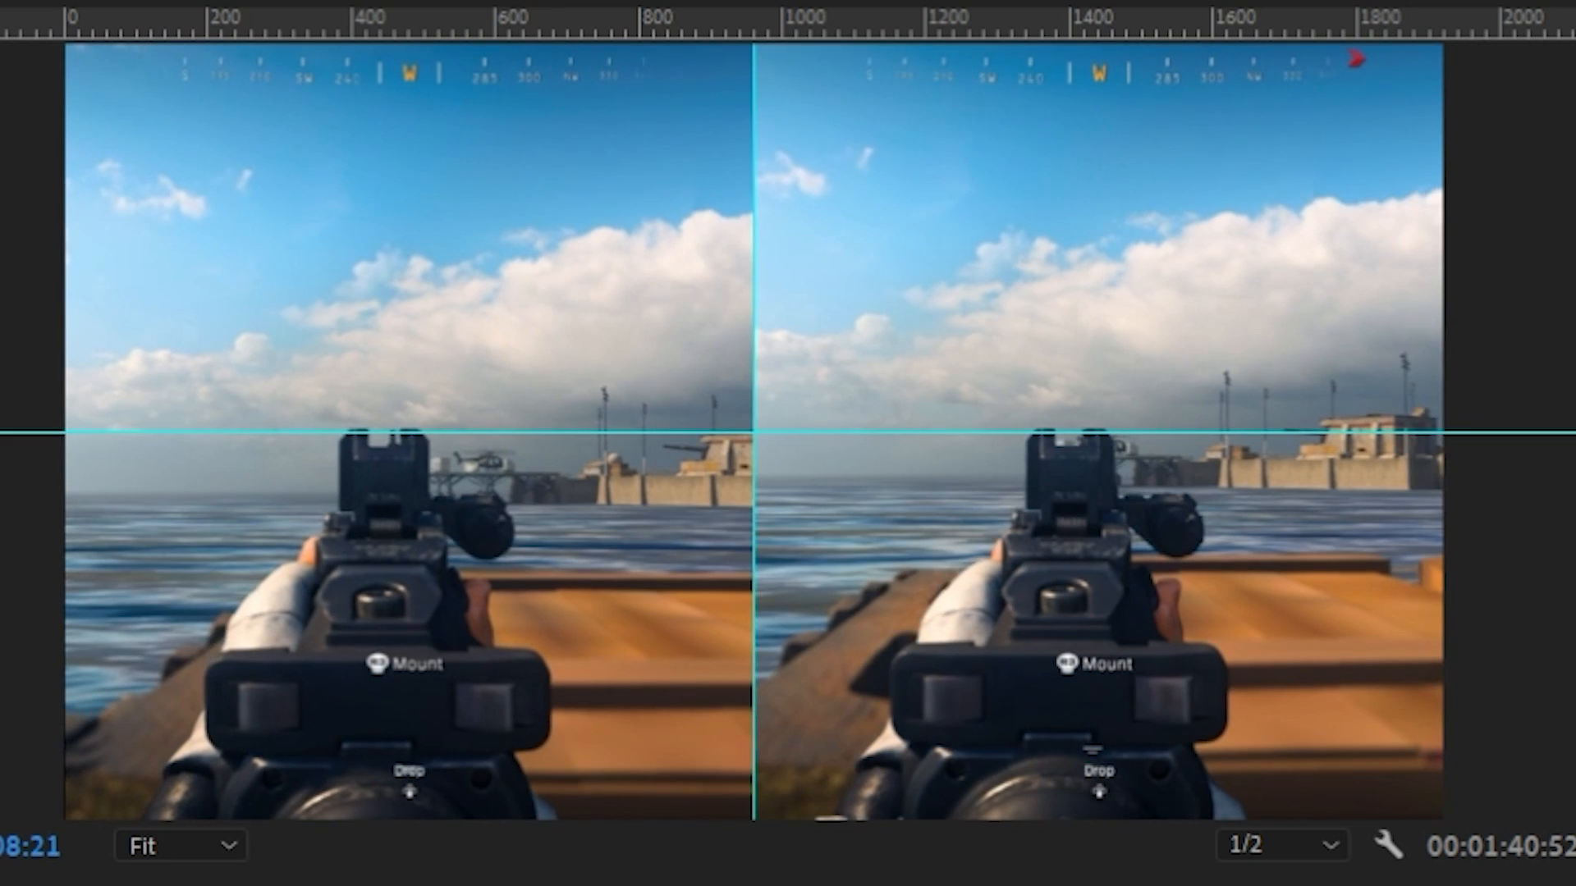
pyautogui.moveTo(397, 480)
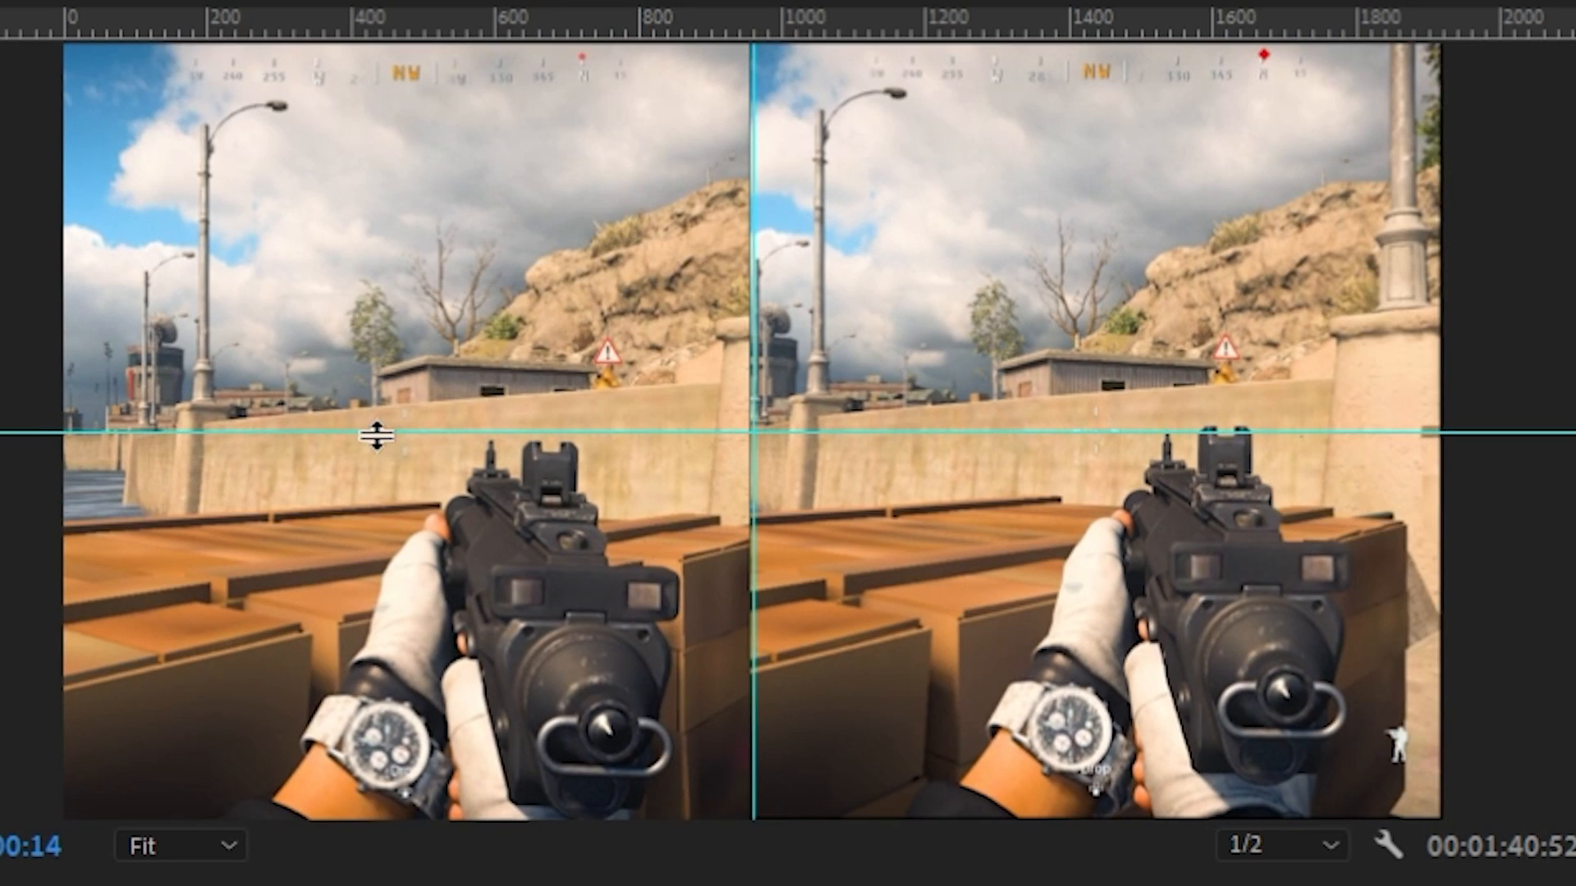
pyautogui.moveTo(403, 430)
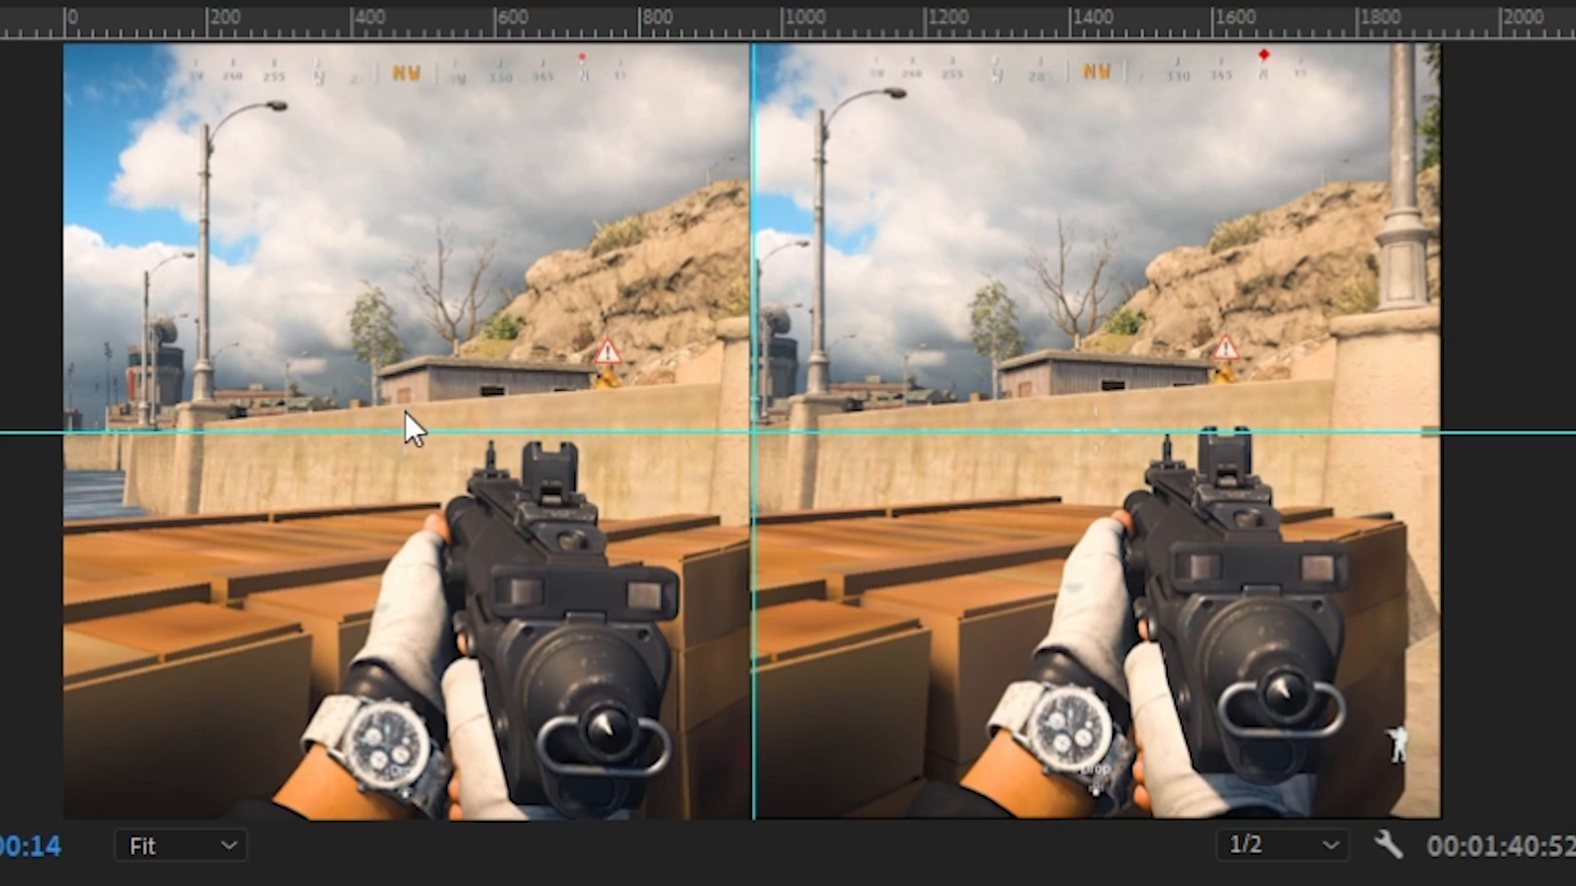
pyautogui.moveTo(1034, 401)
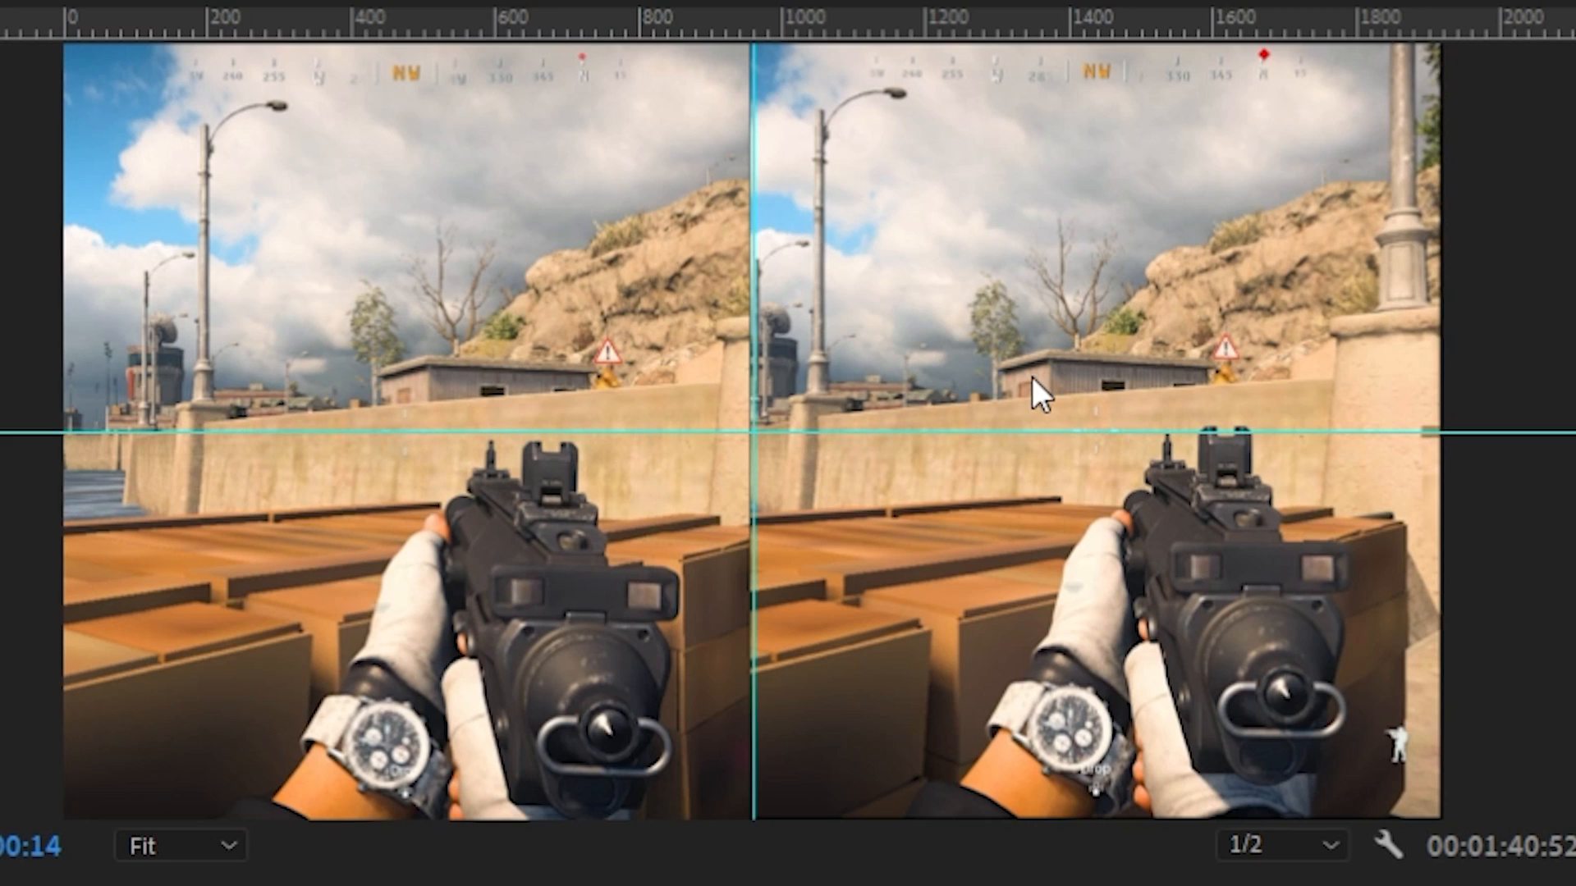
pyautogui.moveTo(1091, 408)
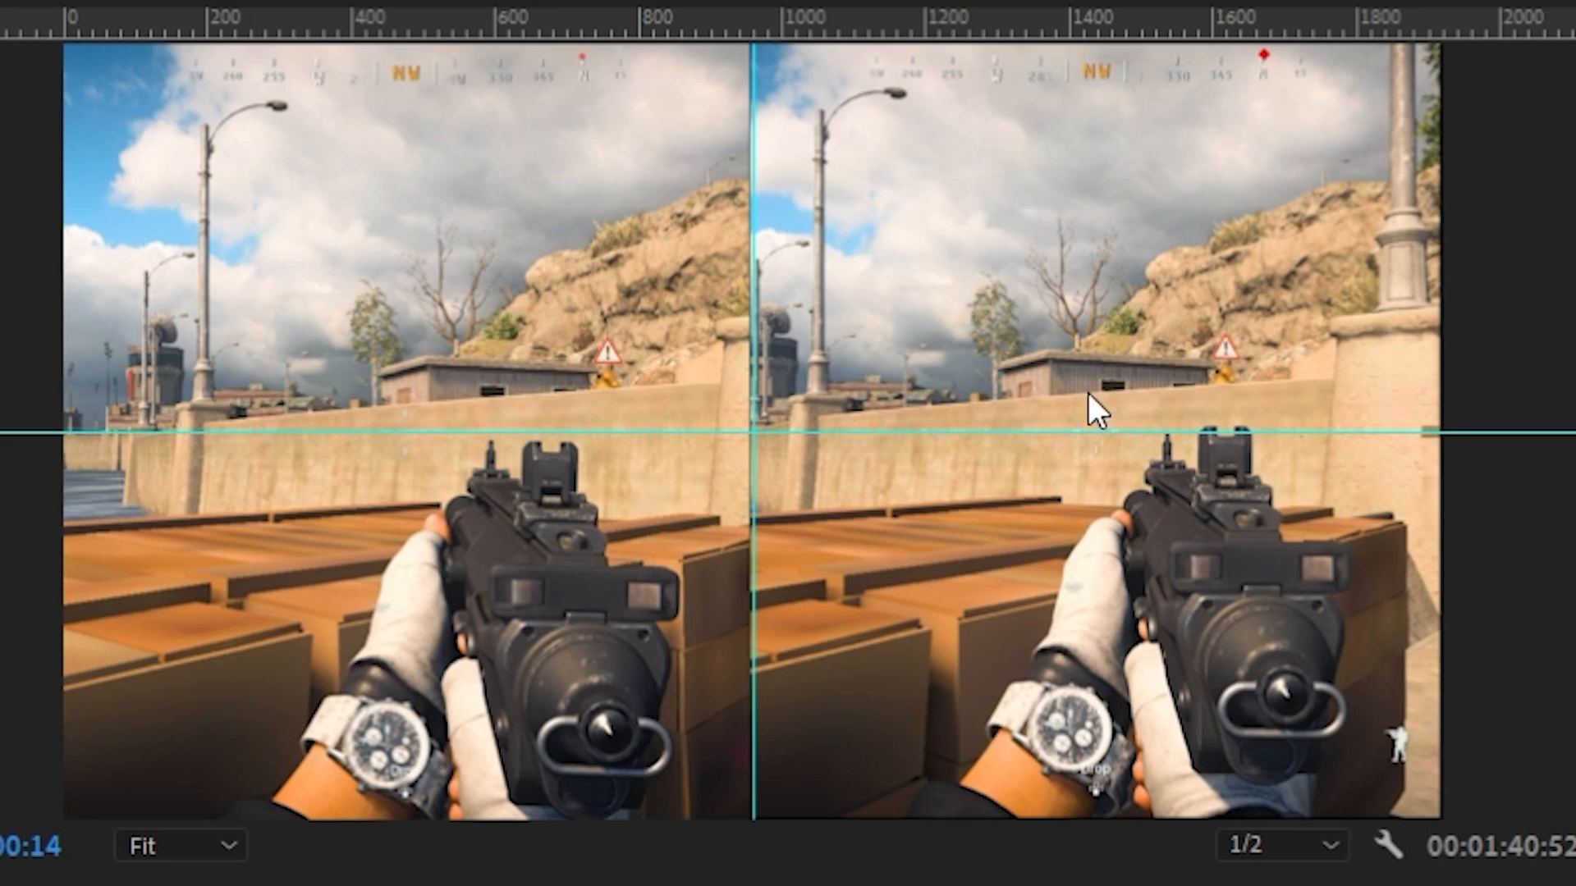
pyautogui.moveTo(1091, 444)
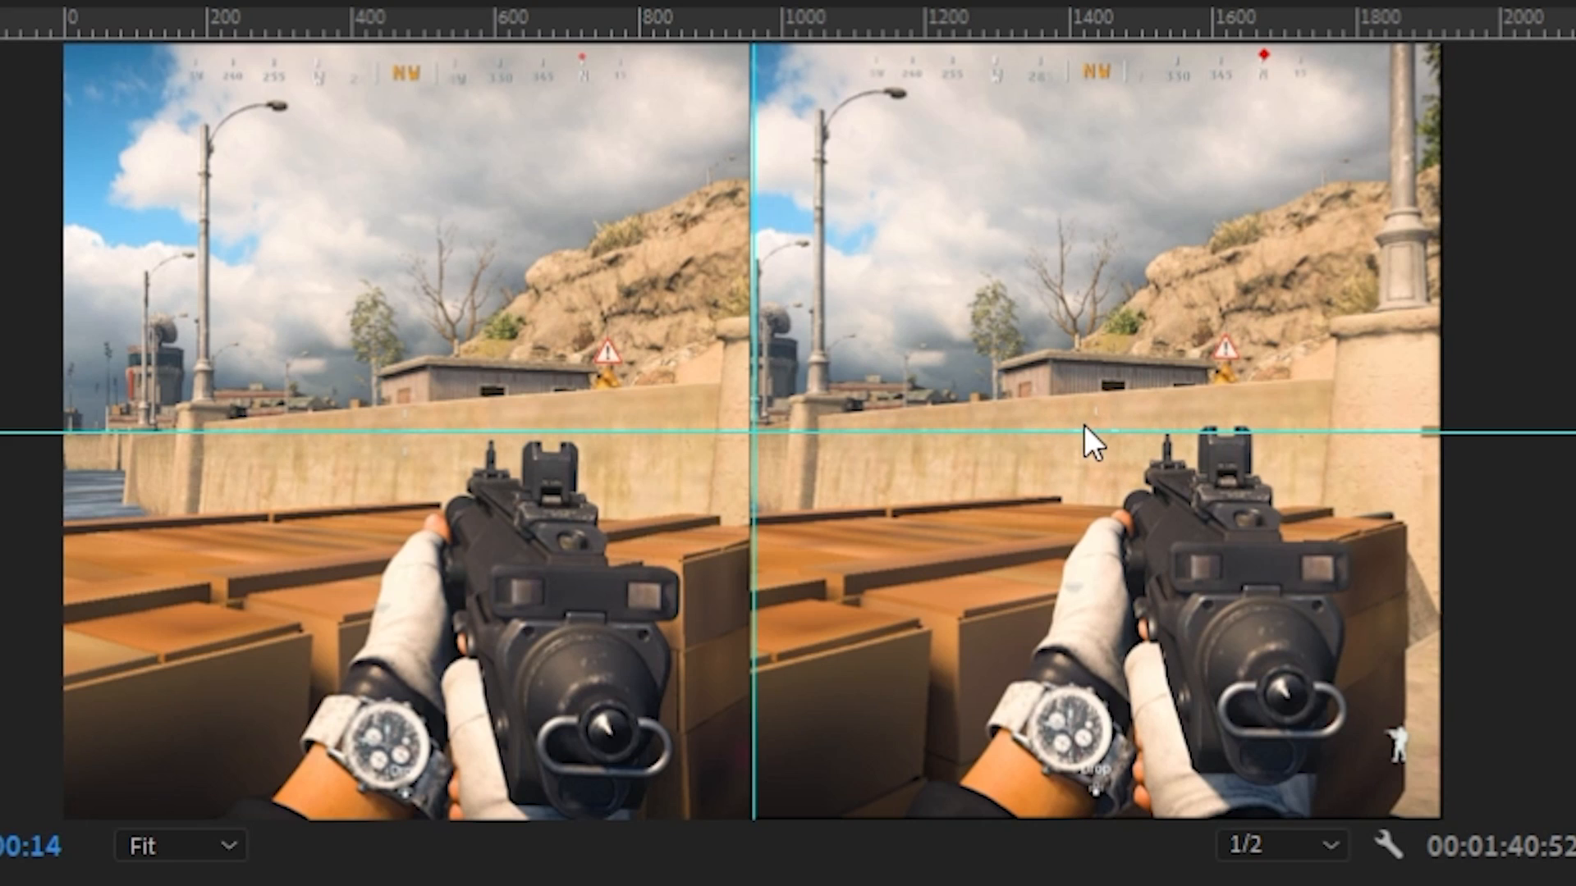
pyautogui.moveTo(1057, 445)
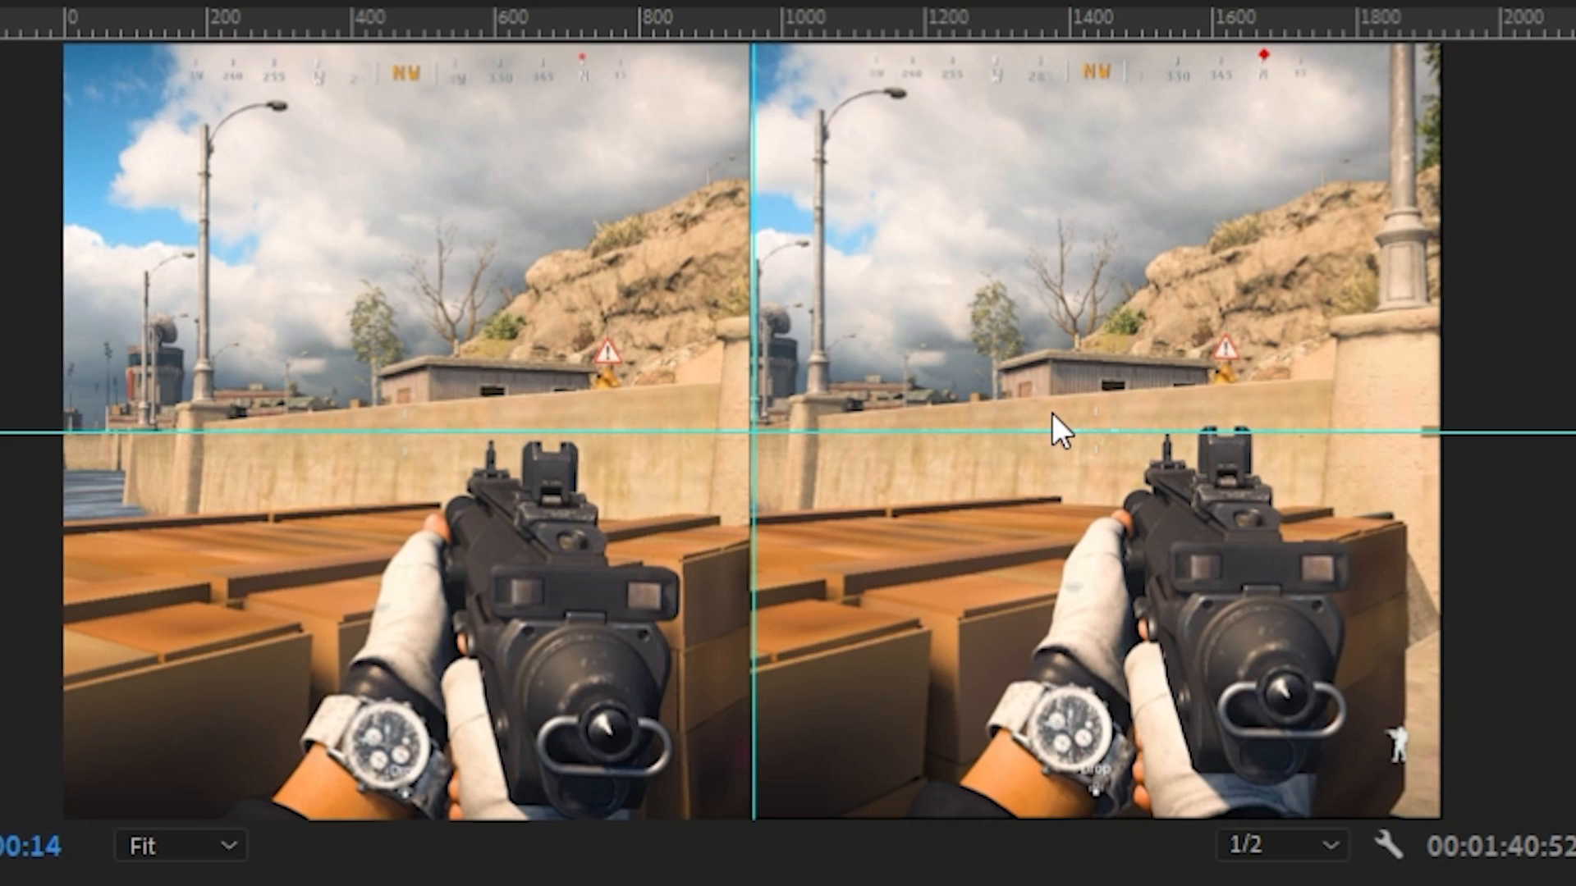
pyautogui.moveTo(1066, 405)
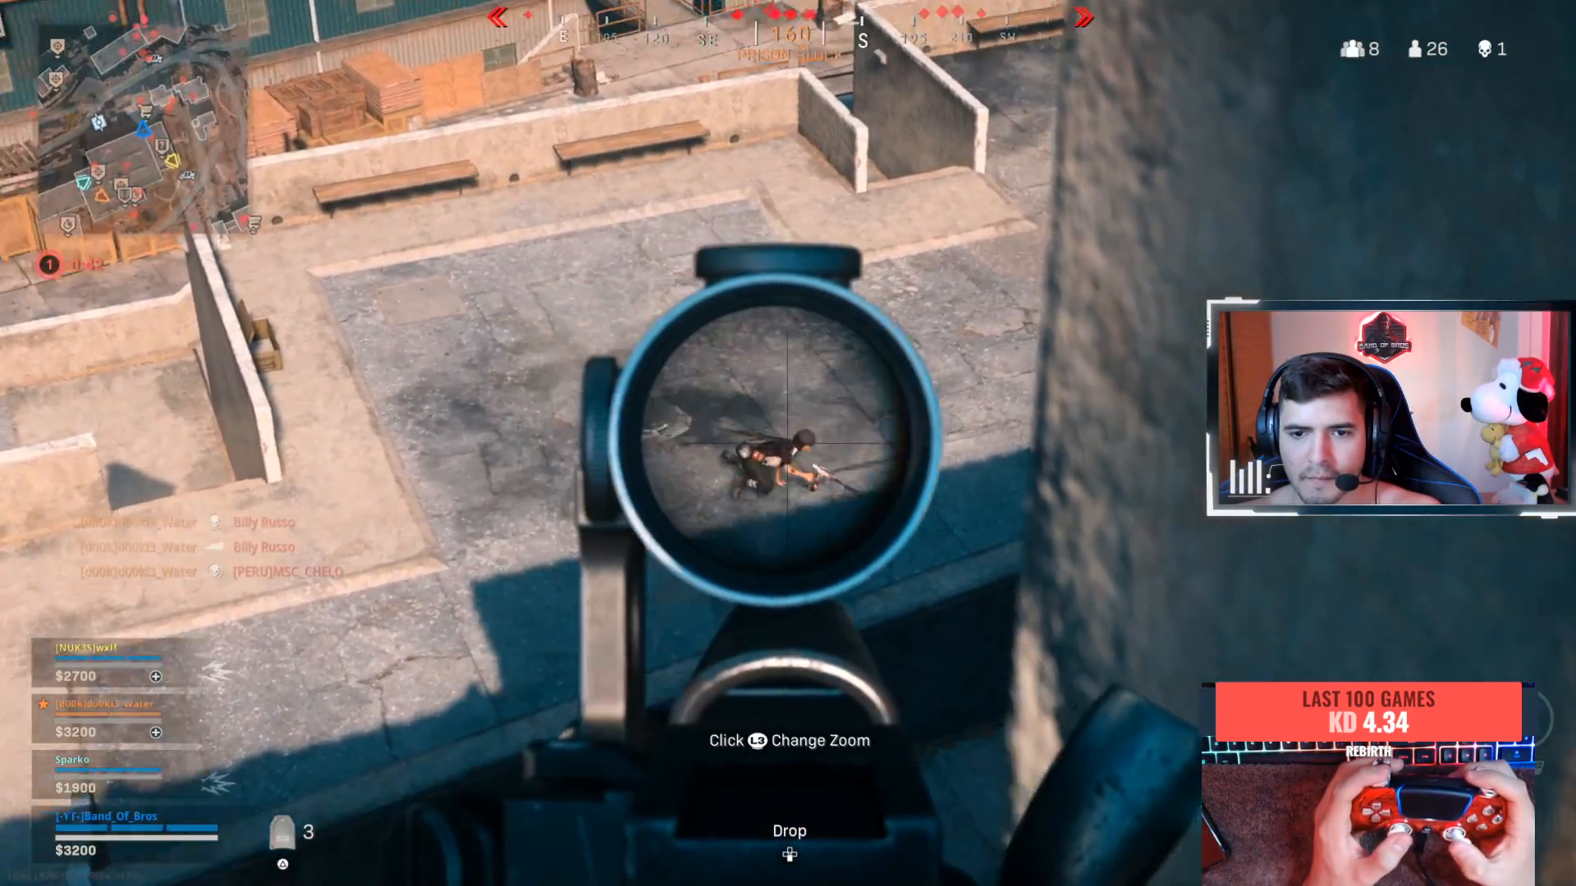
# Click in the Program Monitor to resume playback of the full-frame gameplay footage
pyautogui.click(788, 439)
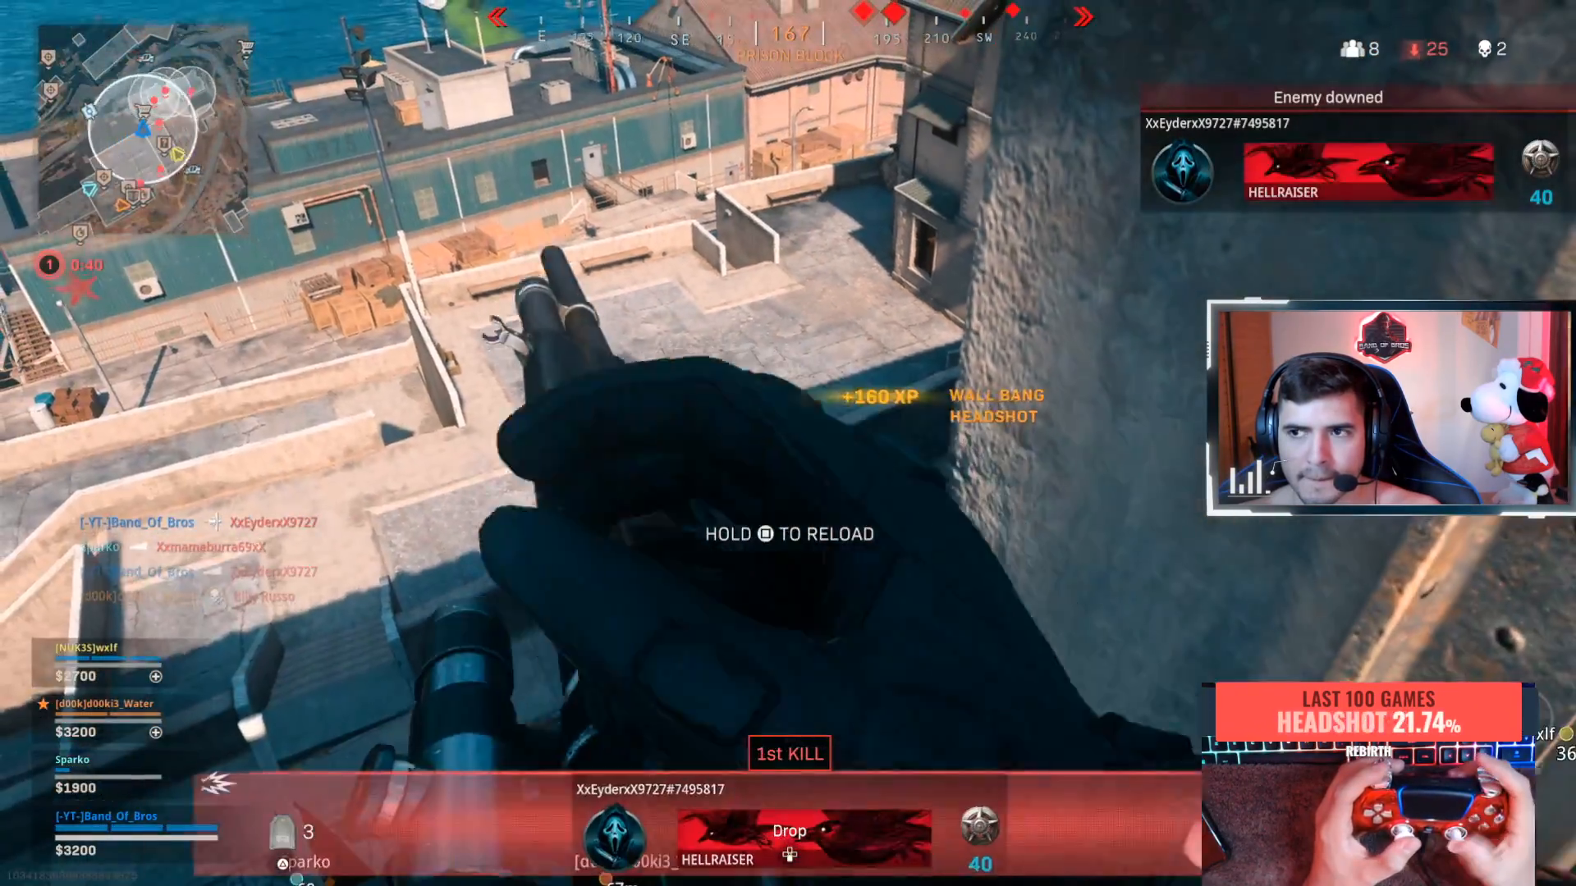